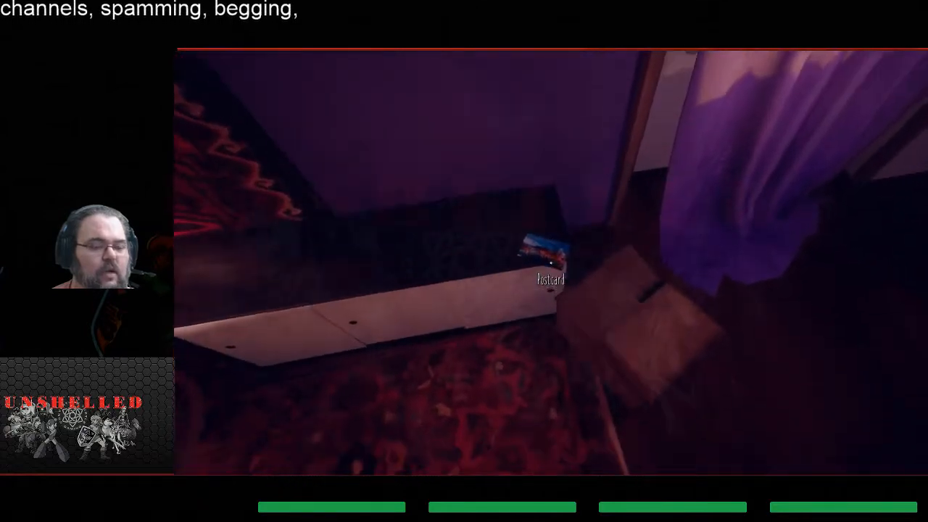
{"action": "left_click", "coordinate": [548, 261]}
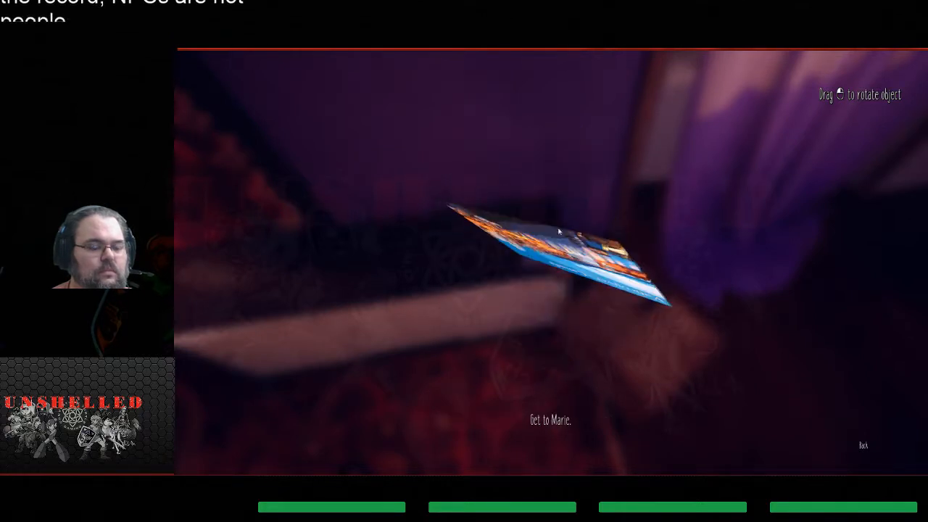
{"action": "left_click_drag", "start_coordinate": [558, 232], "coordinate": [576, 326]}
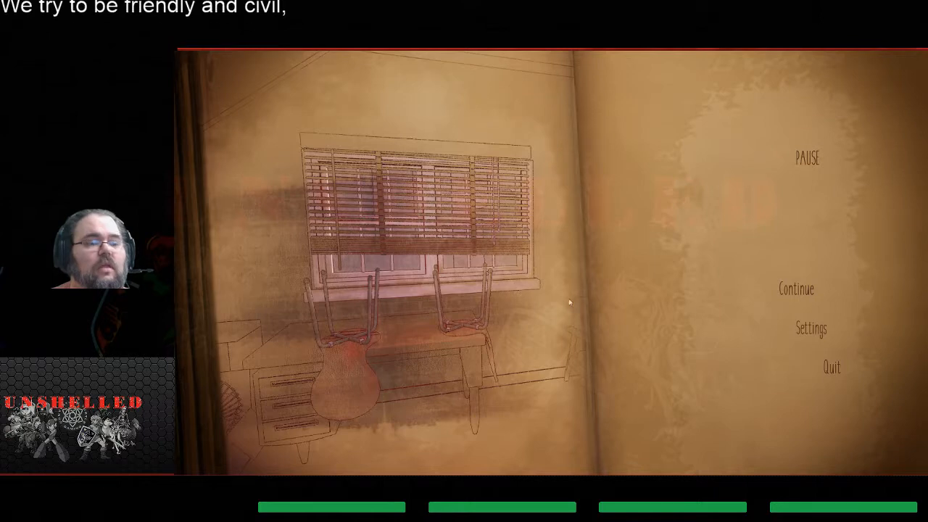
{"action": "left_click", "coordinate": [796, 288]}
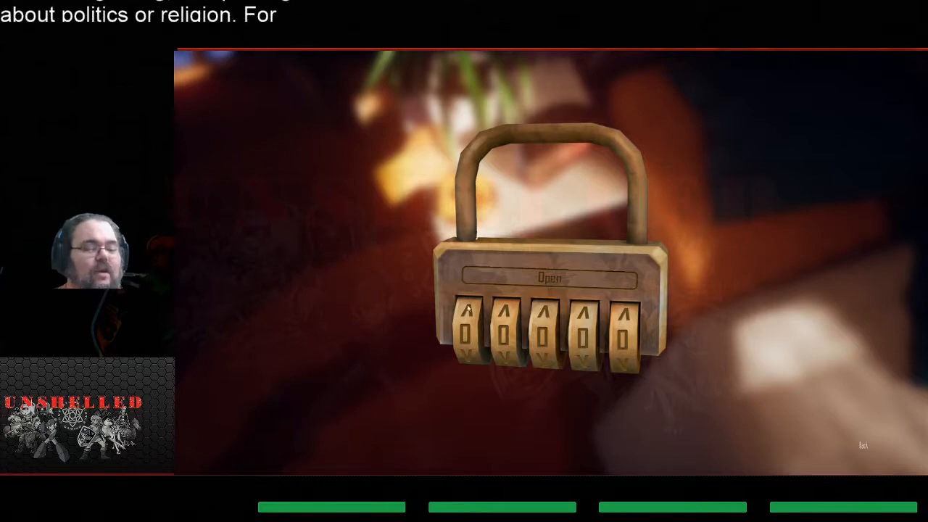
{"action": "mouse_move", "coordinate": [848, 460]}
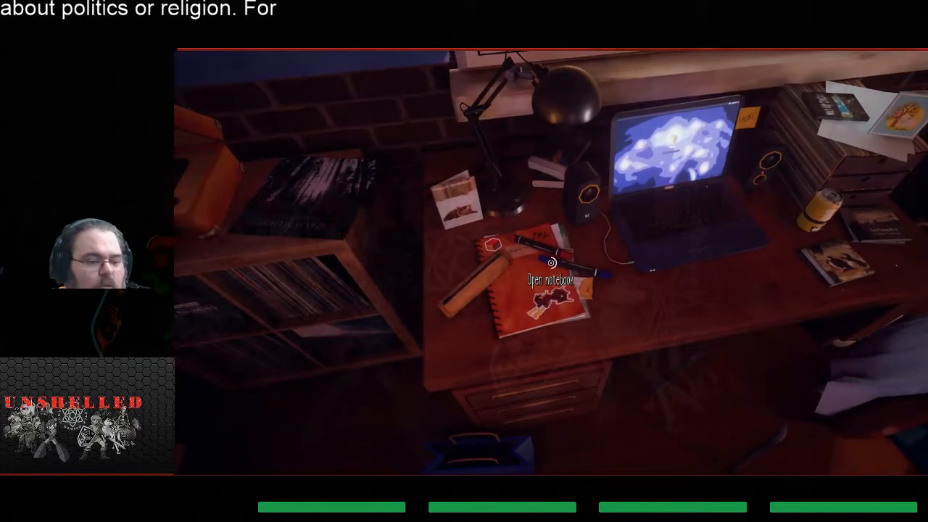
{"action": "left_click", "coordinate": [551, 263]}
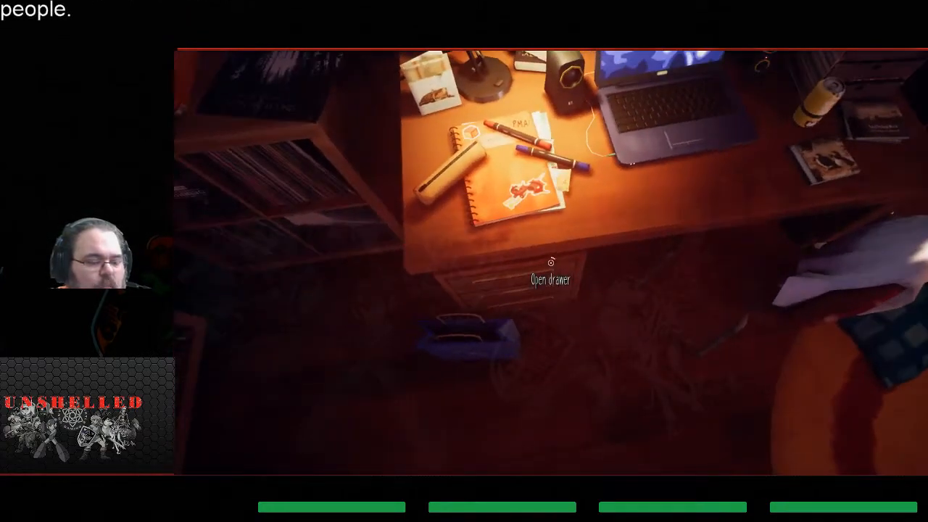
{"action": "left_click", "coordinate": [549, 279]}
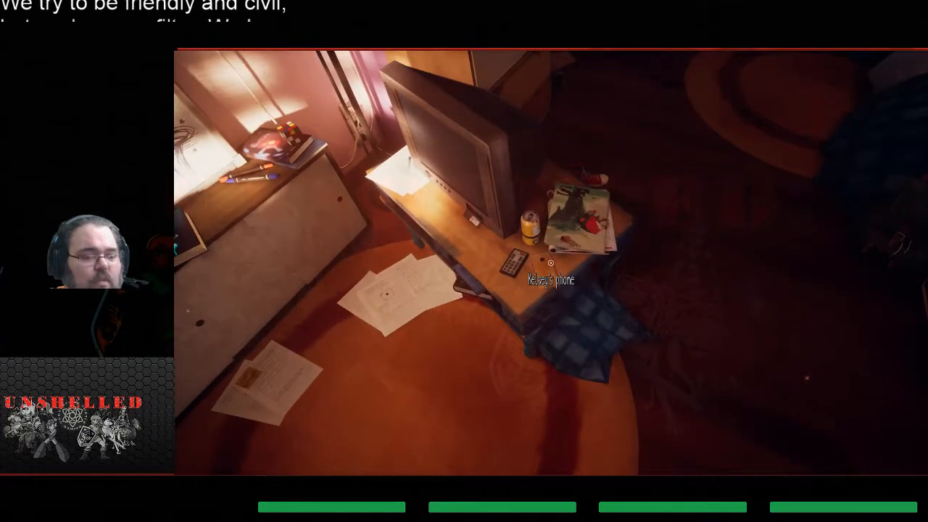
{"action": "left_click", "coordinate": [552, 272]}
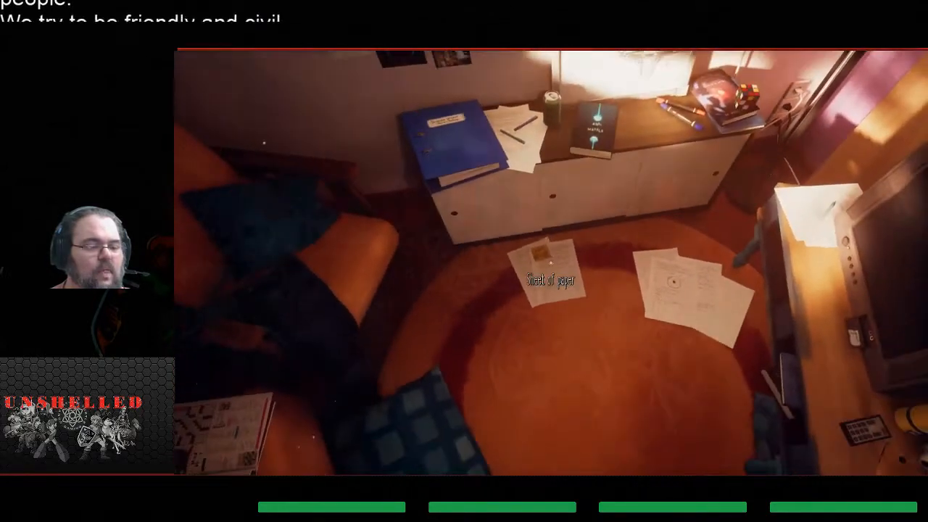
{"action": "left_click", "coordinate": [549, 279]}
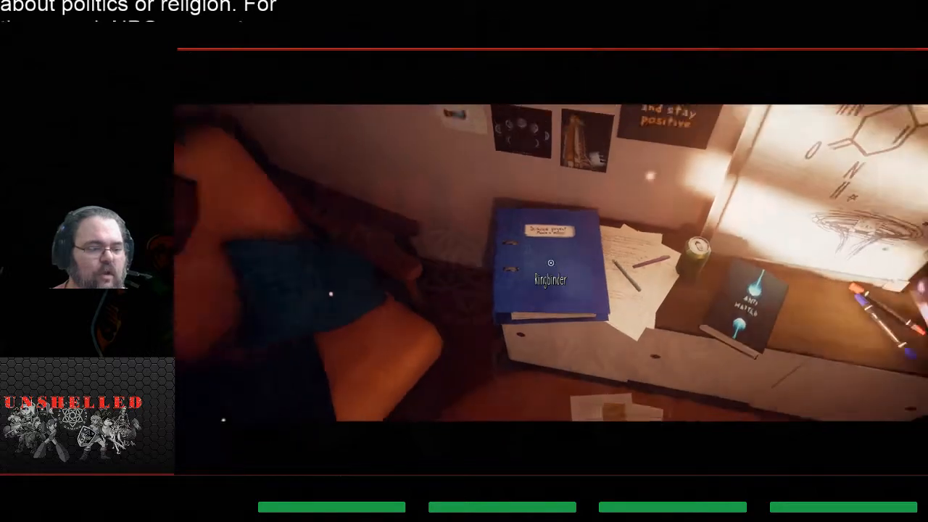
{"action": "left_click", "coordinate": [550, 277]}
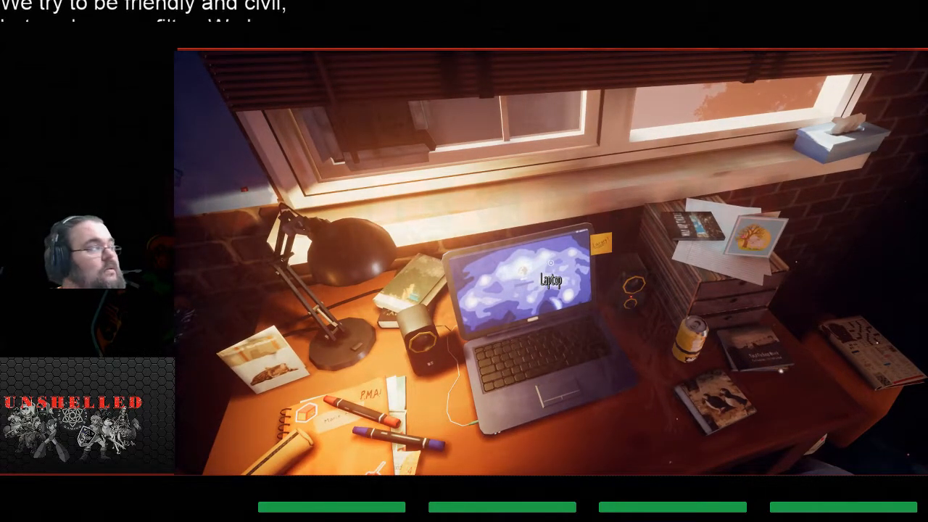
{"action": "left_click", "coordinate": [549, 279]}
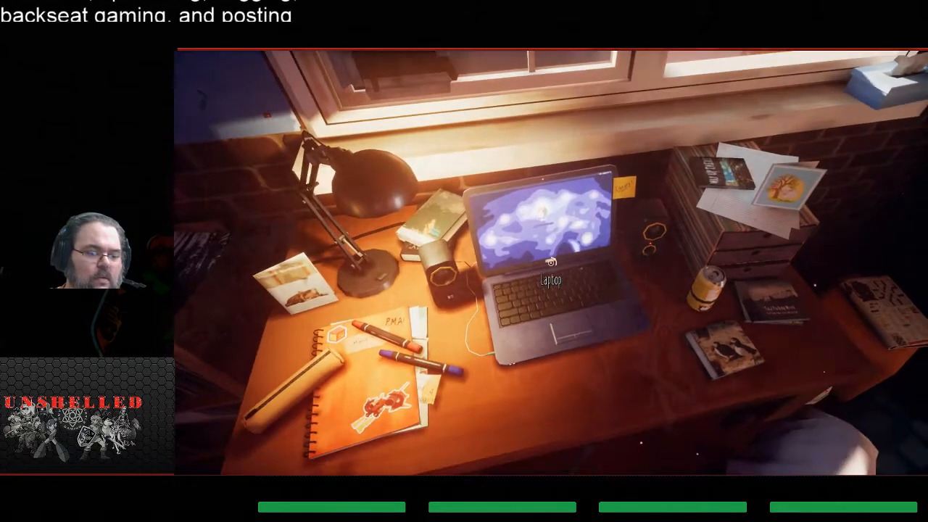
{"action": "left_click", "coordinate": [550, 261]}
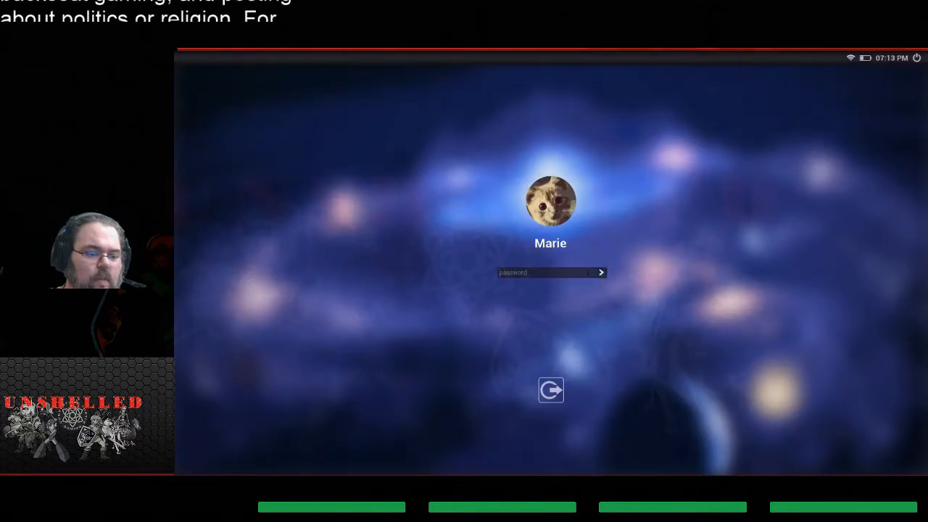
{"action": "left_click", "coordinate": [601, 272]}
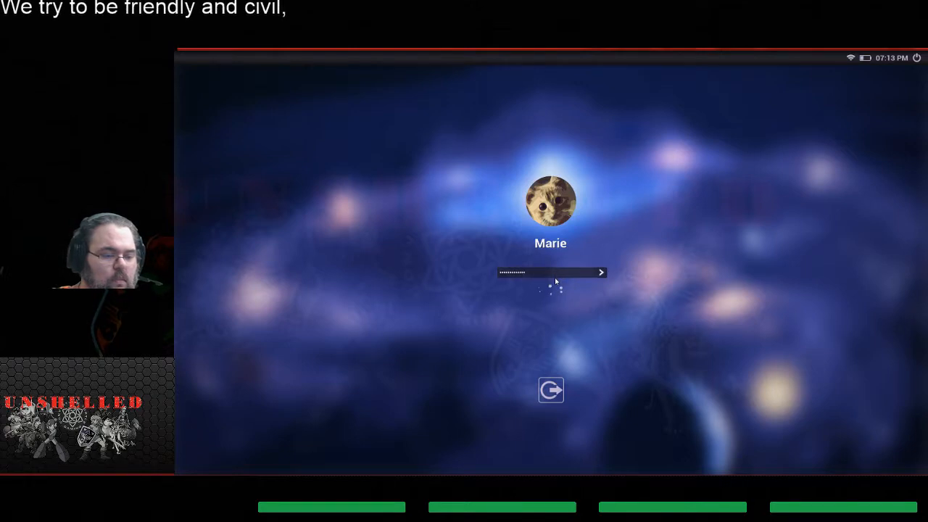
{"action": "left_click", "coordinate": [601, 272]}
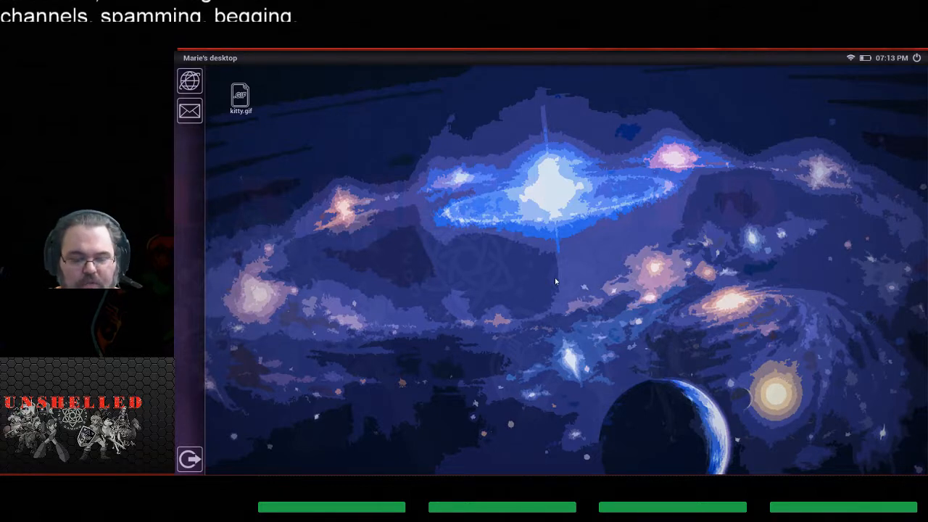
{"action": "mouse_move", "coordinate": [575, 294]}
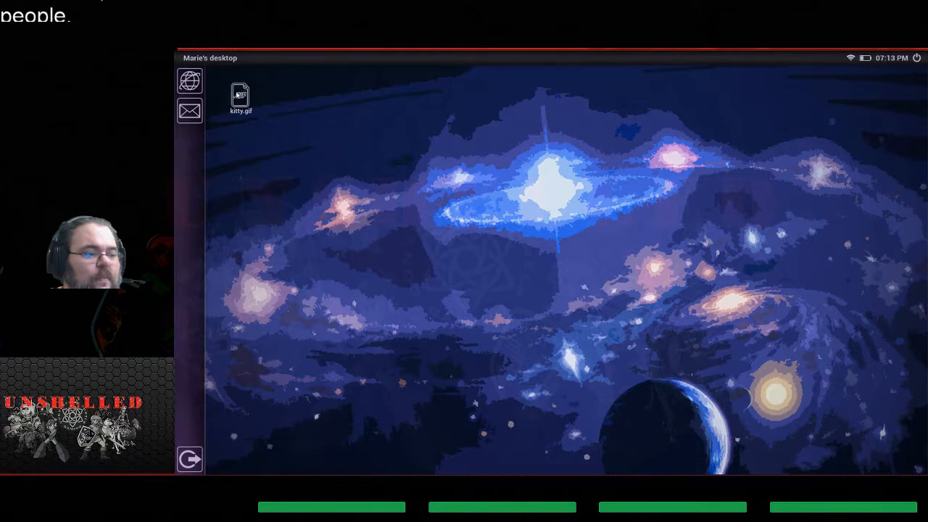
{"action": "double_click", "coordinate": [241, 96]}
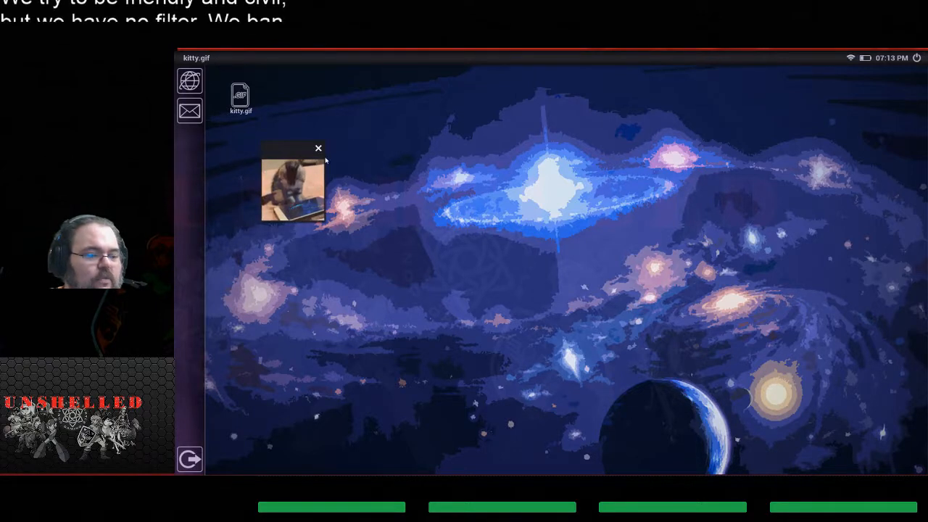
{"action": "left_click", "coordinate": [318, 148]}
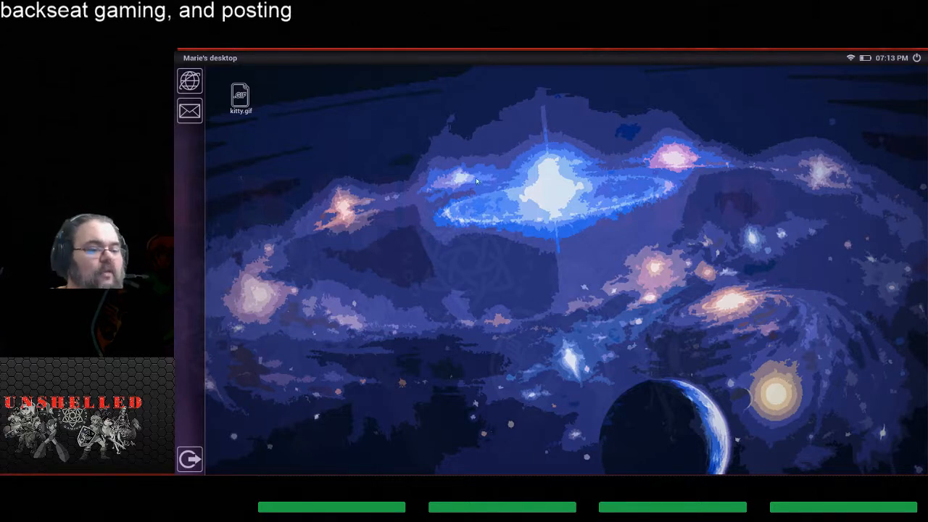
{"action": "mouse_move", "coordinate": [578, 349]}
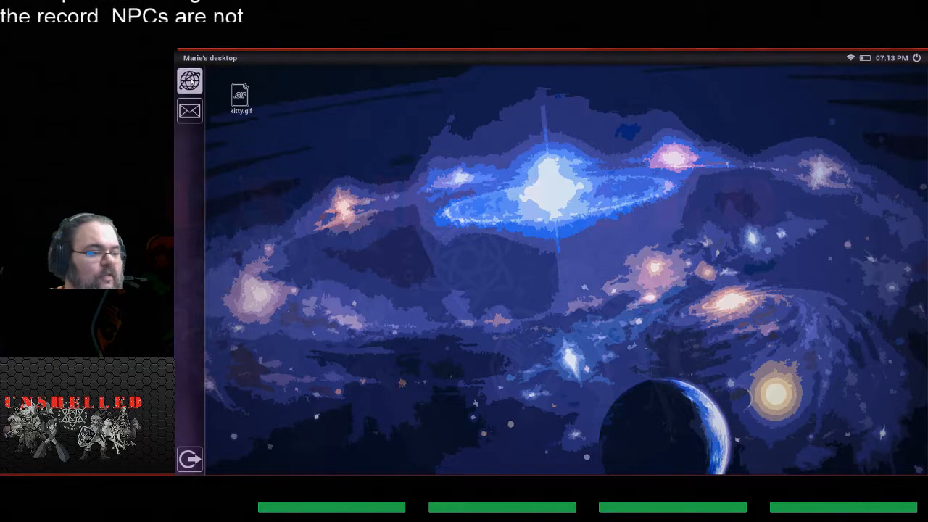
{"action": "left_click", "coordinate": [189, 80]}
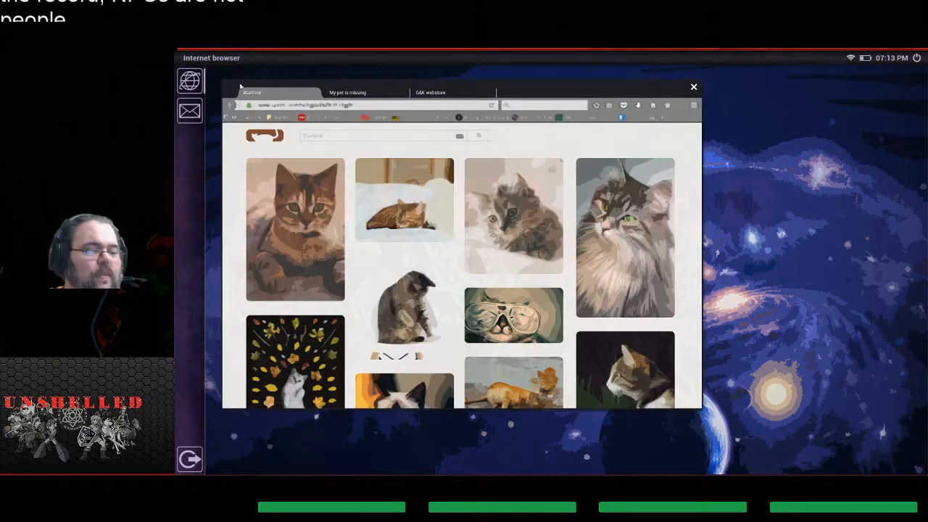
{"action": "left_click", "coordinate": [347, 92]}
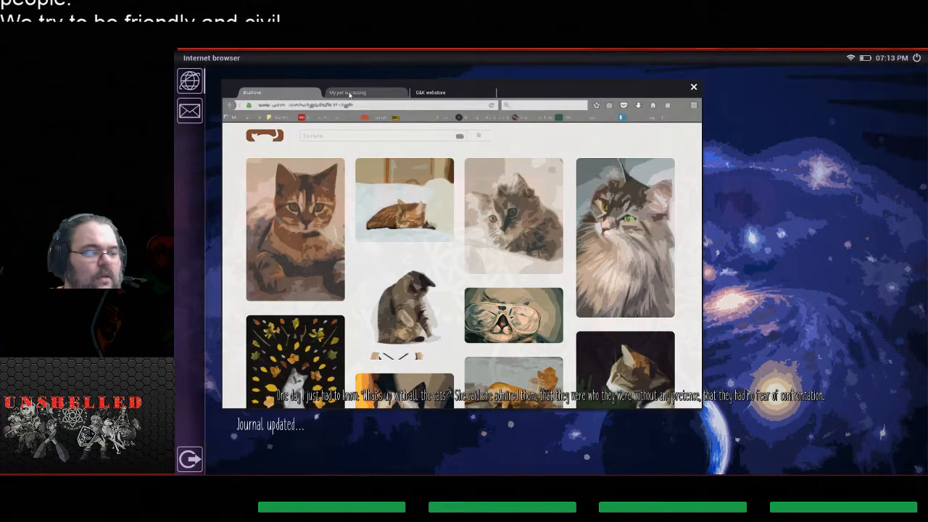
{"action": "left_click", "coordinate": [367, 92]}
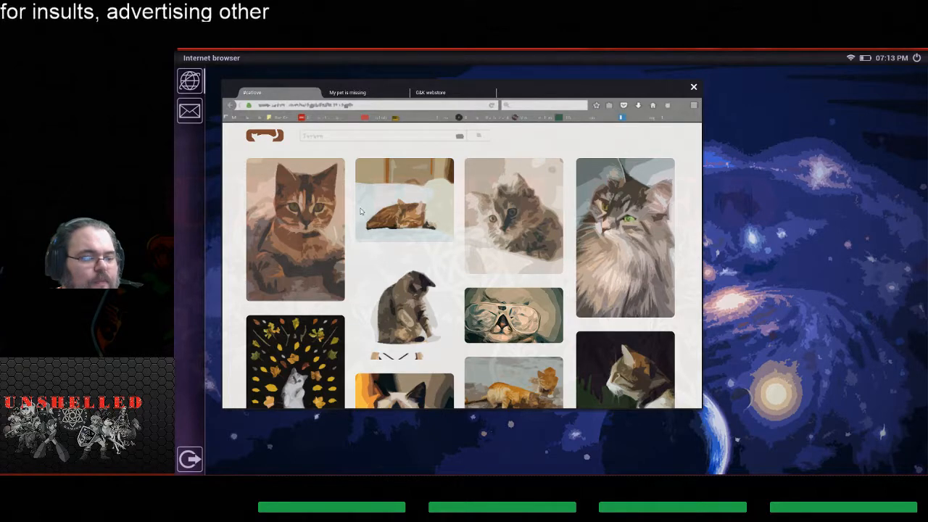
{"action": "left_click", "coordinate": [348, 92]}
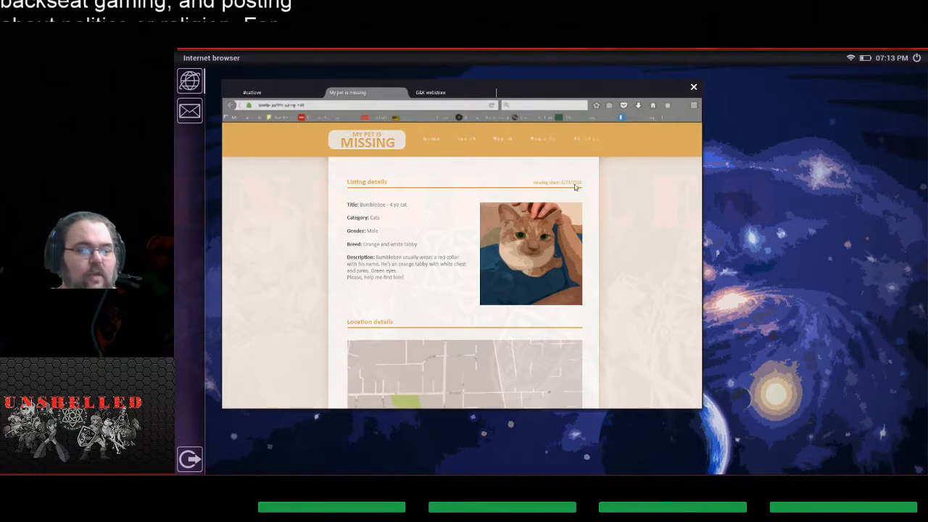
{"action": "mouse_move", "coordinate": [560, 194]}
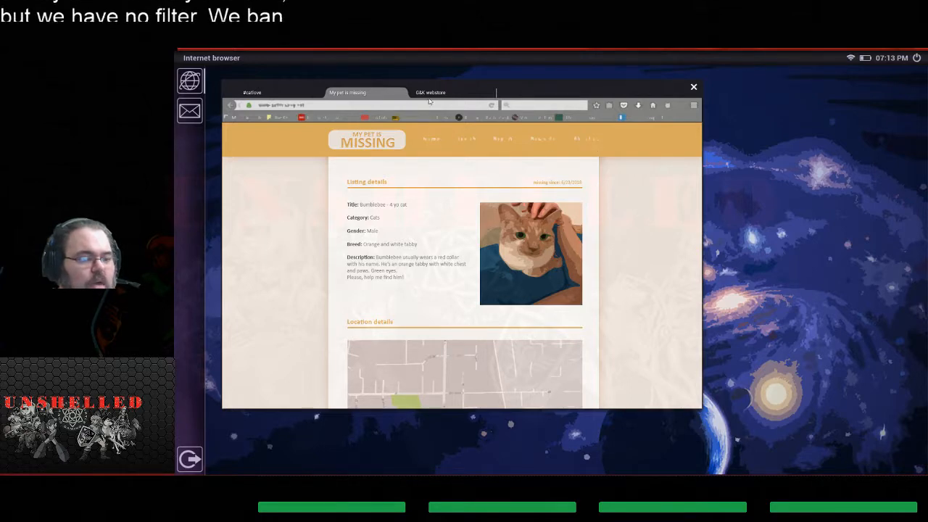
{"action": "left_click", "coordinate": [431, 92]}
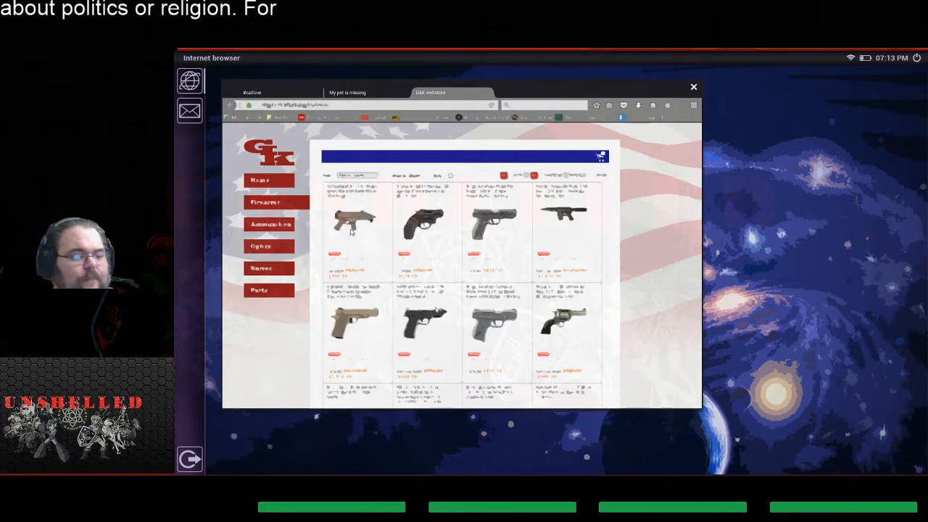
{"action": "mouse_move", "coordinate": [446, 334]}
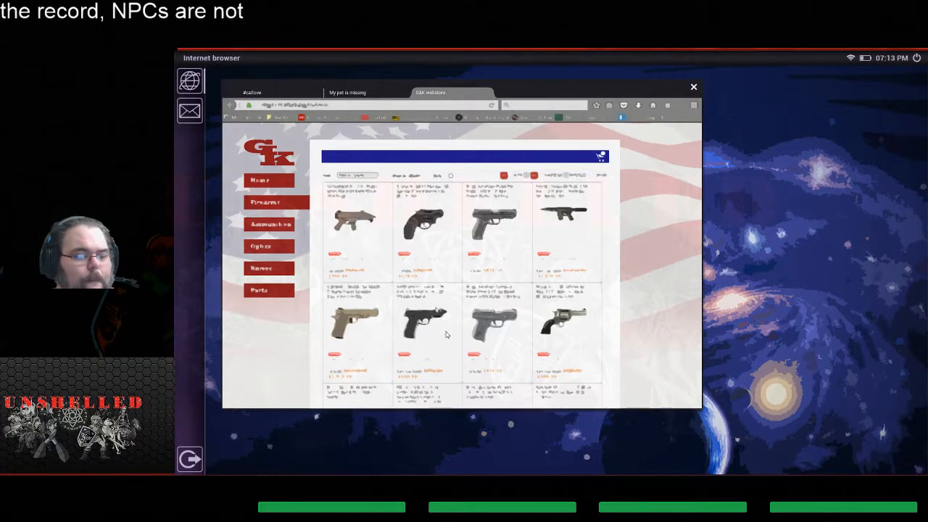
{"action": "left_click", "coordinate": [278, 93]}
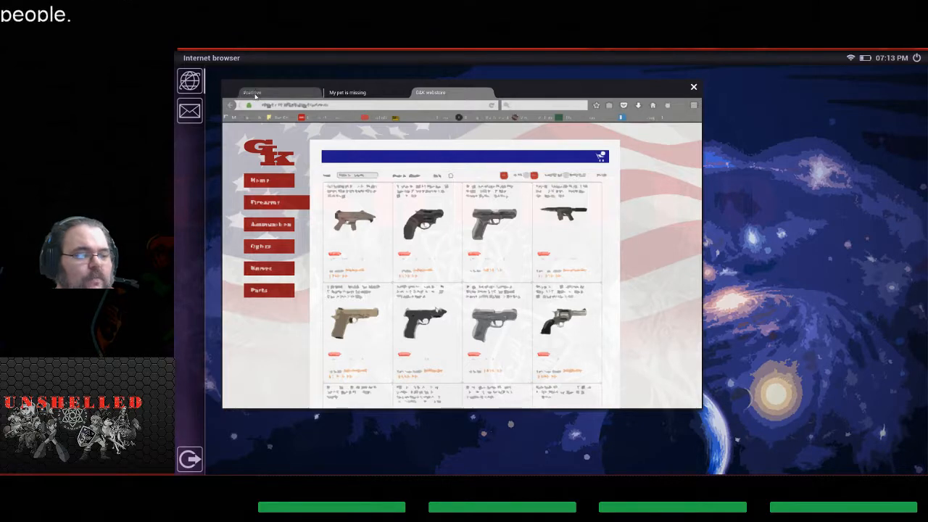
{"action": "left_click", "coordinate": [347, 92]}
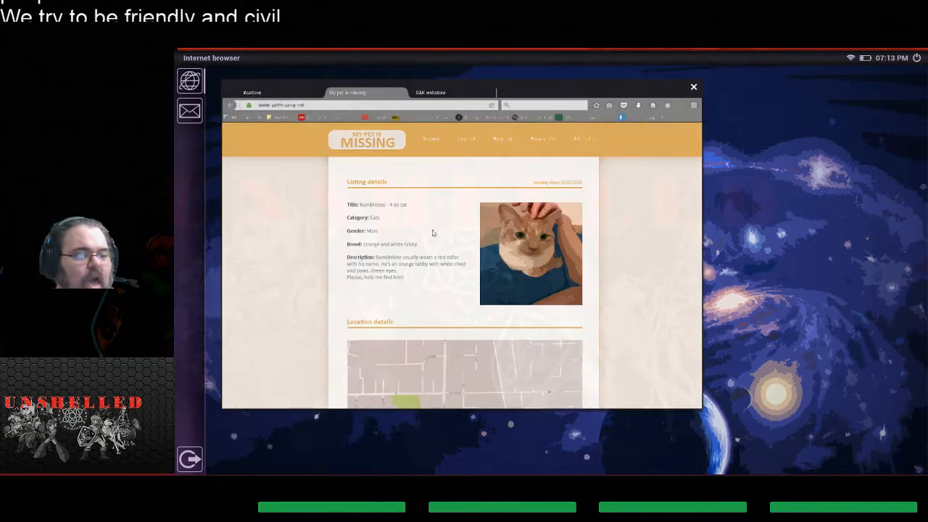
{"action": "left_click", "coordinate": [431, 92]}
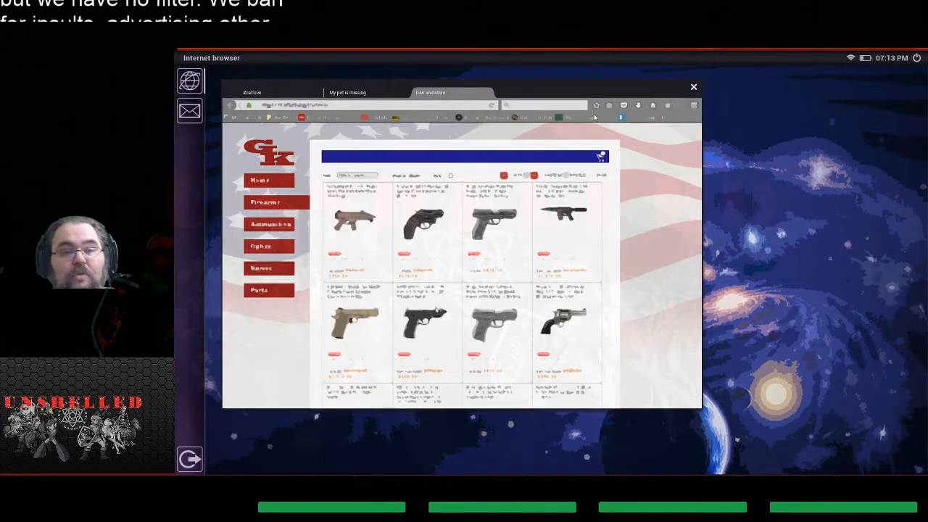
{"action": "left_click", "coordinate": [694, 87]}
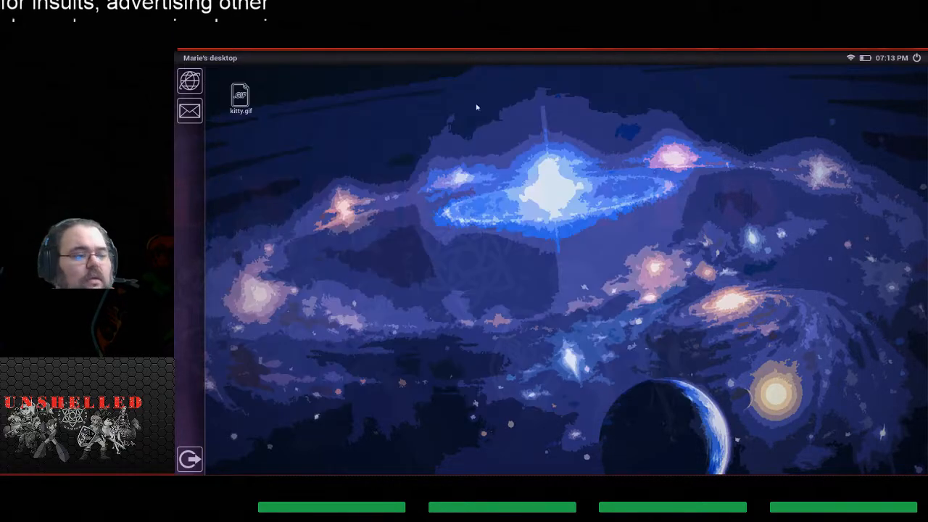
{"action": "left_click", "coordinate": [190, 111]}
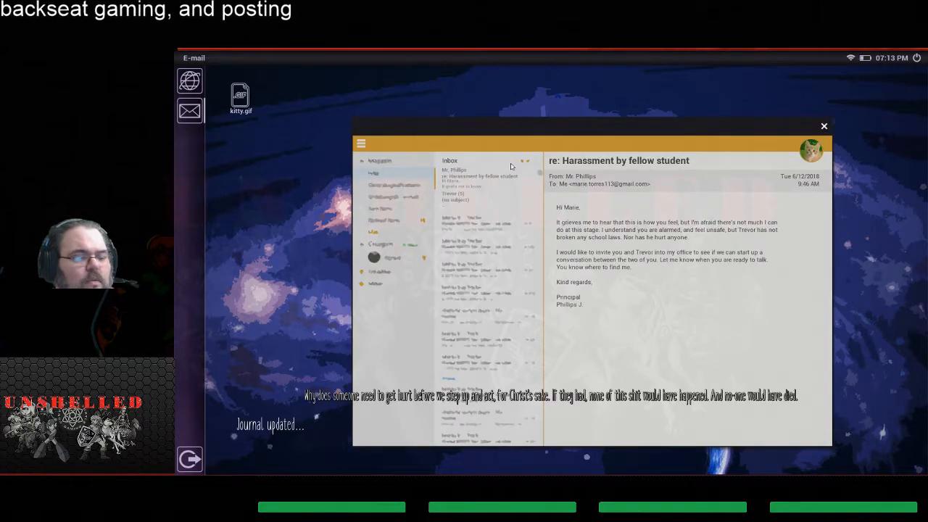
{"action": "mouse_move", "coordinate": [611, 227]}
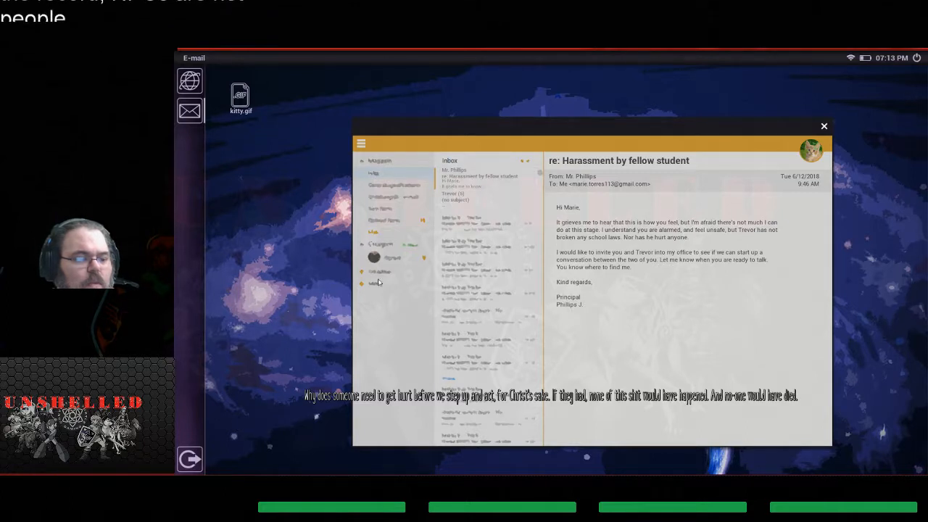
{"action": "mouse_move", "coordinate": [353, 406]}
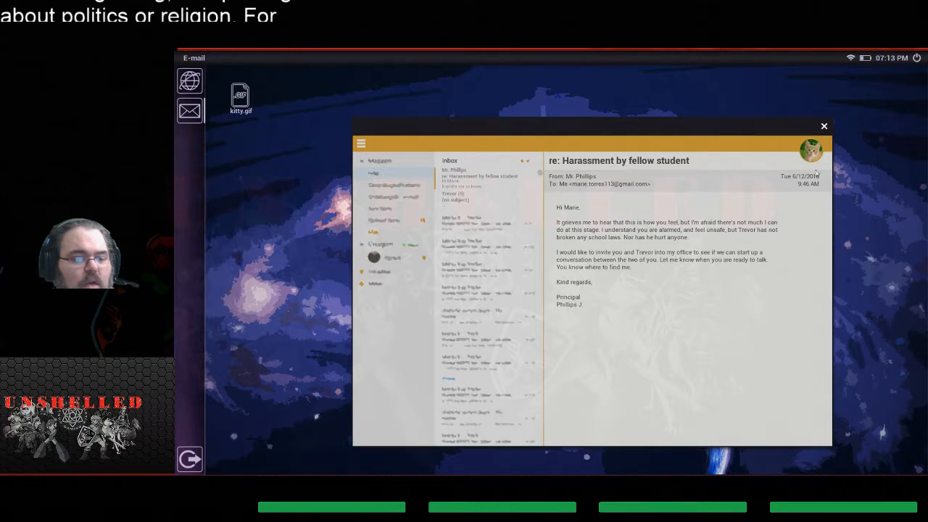
{"action": "mouse_move", "coordinate": [572, 317]}
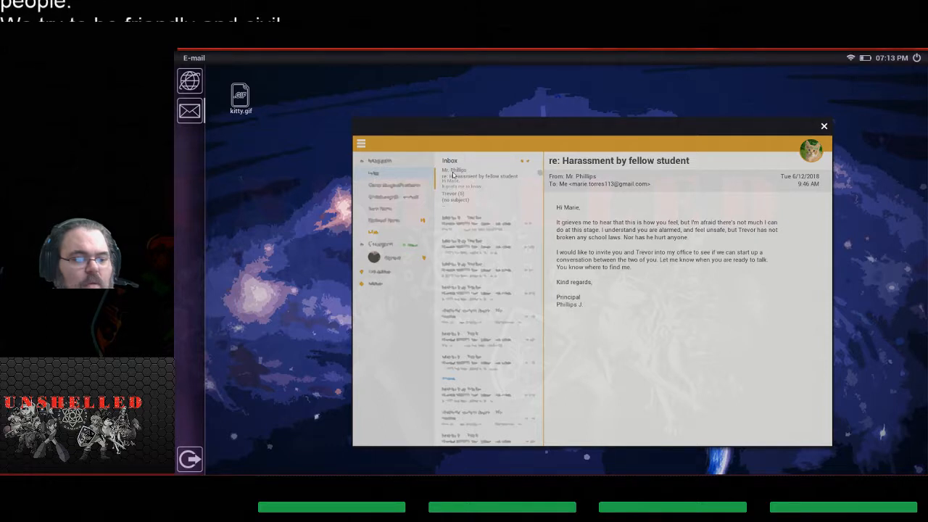
{"action": "left_click", "coordinate": [455, 196]}
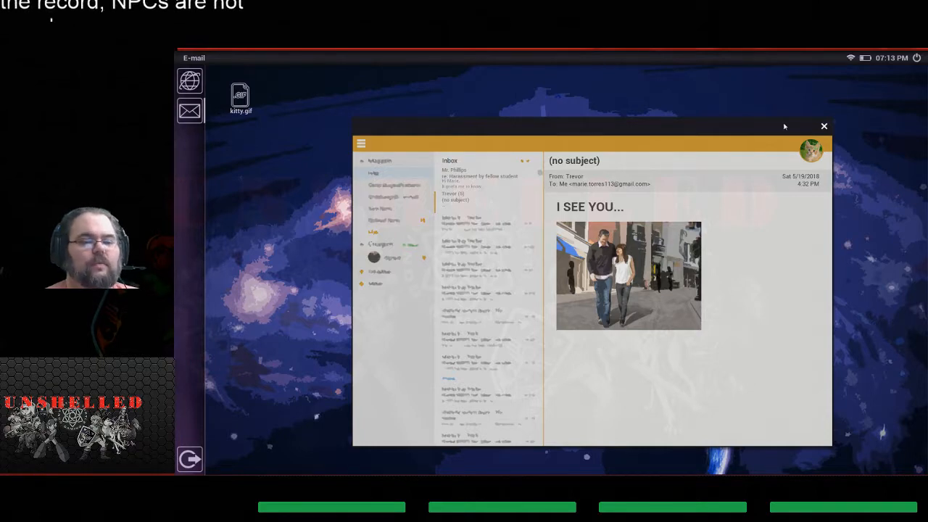
{"action": "left_click", "coordinate": [824, 127]}
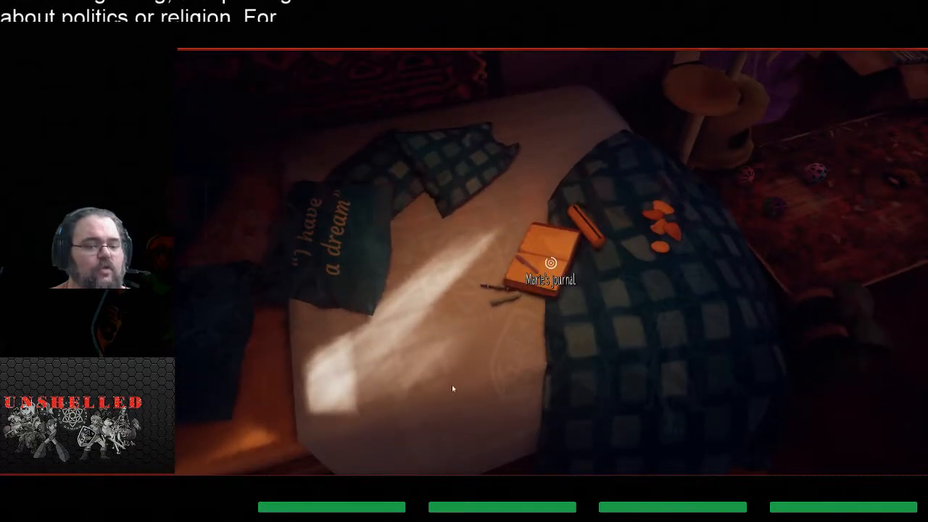
{"action": "left_click", "coordinate": [545, 264]}
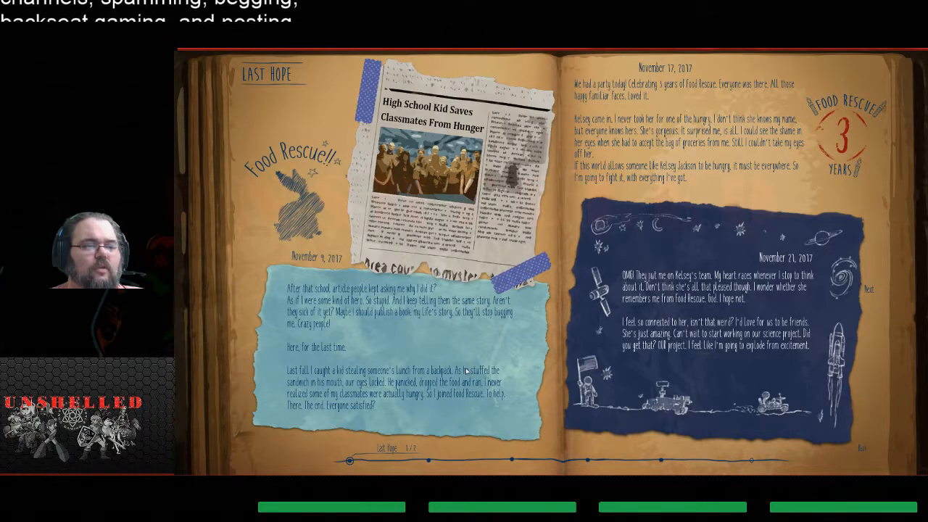
{"action": "mouse_move", "coordinate": [383, 350]}
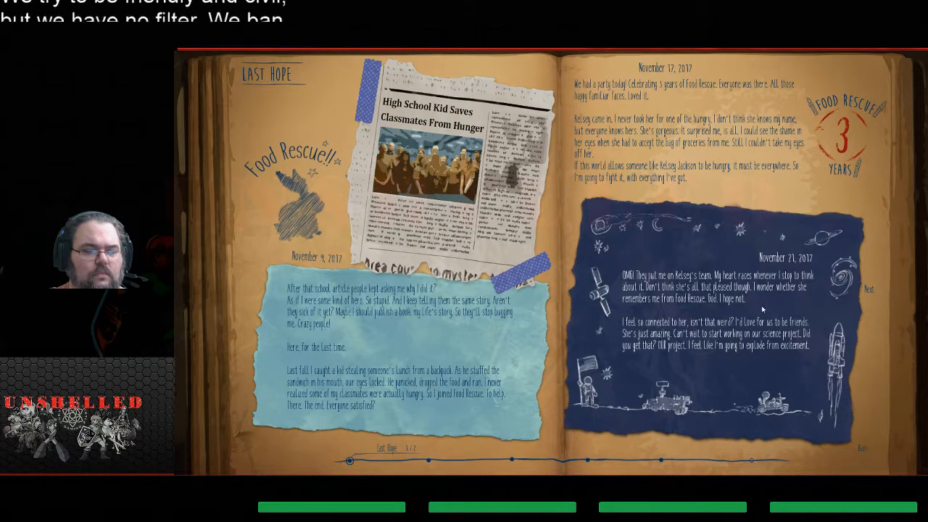
{"action": "mouse_move", "coordinate": [481, 429]}
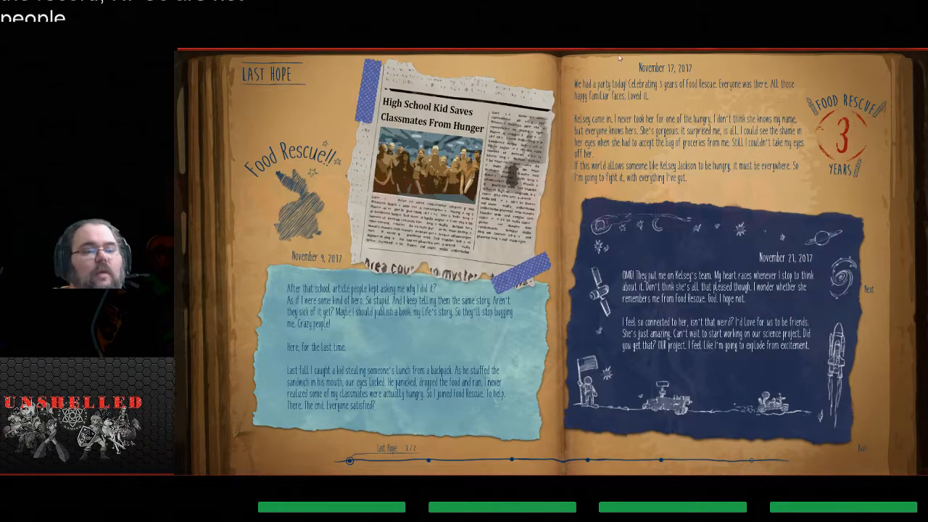
{"action": "left_click", "coordinate": [867, 289]}
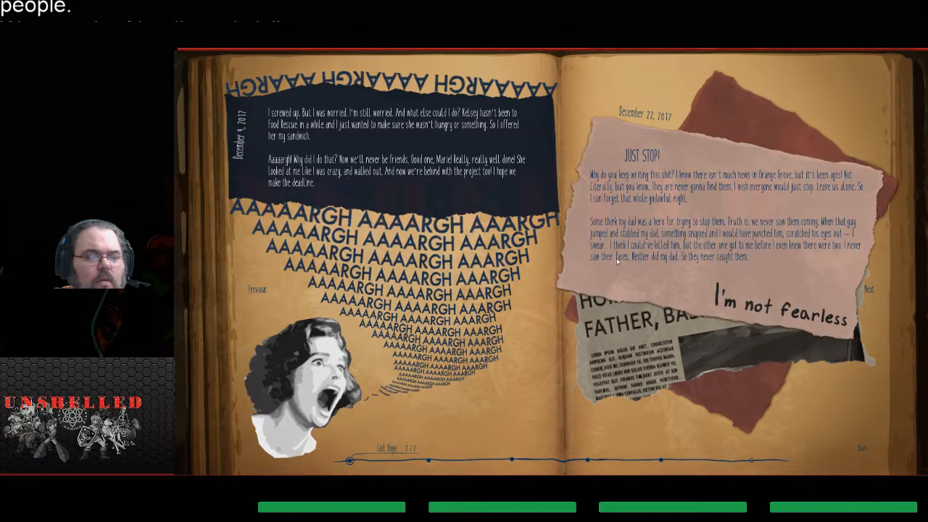
{"action": "left_click", "coordinate": [868, 291]}
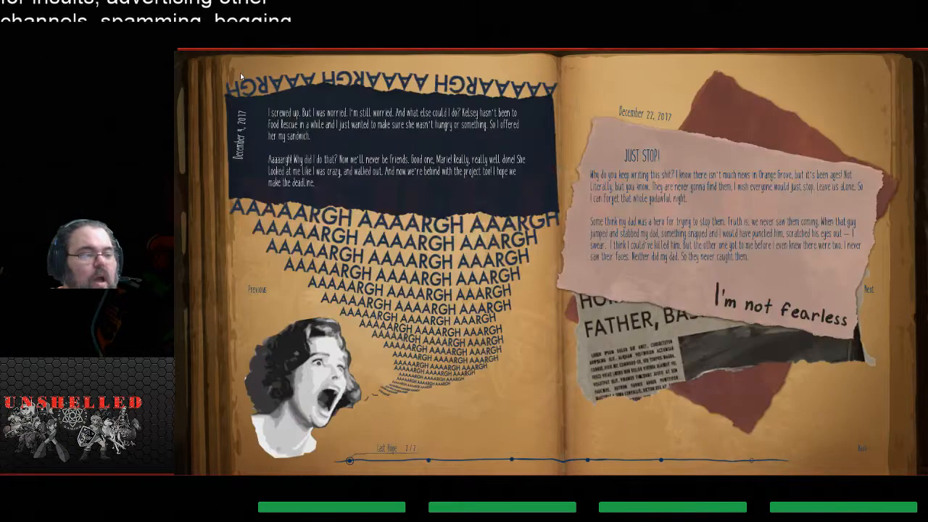
{"action": "left_click", "coordinate": [255, 290]}
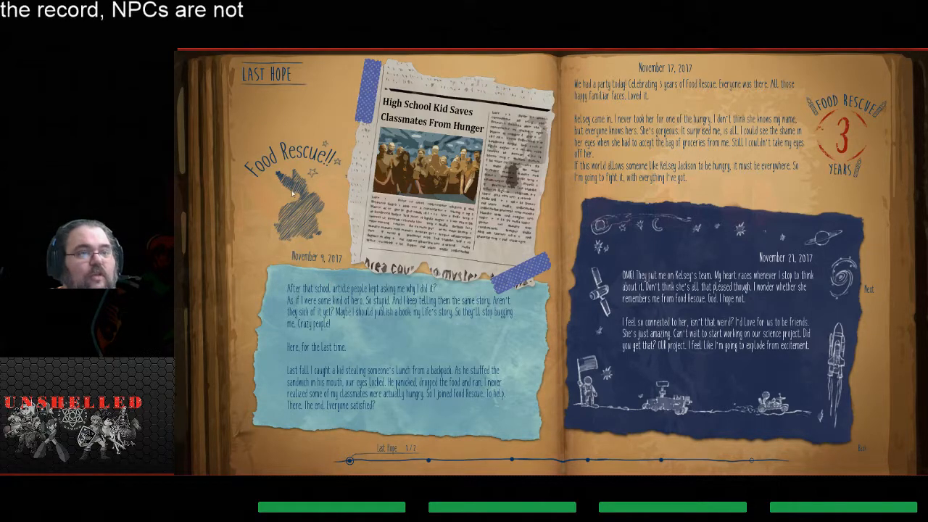
{"action": "mouse_move", "coordinate": [877, 73]}
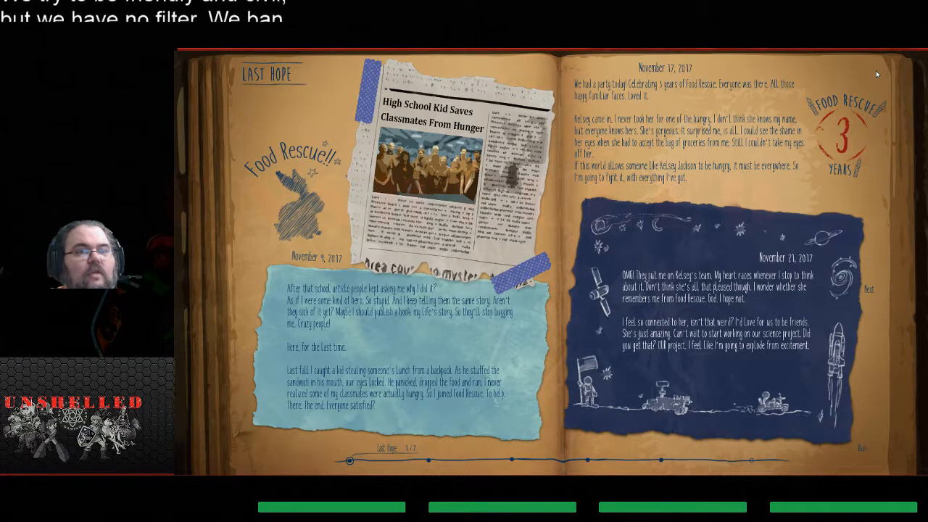
{"action": "left_click", "coordinate": [869, 288]}
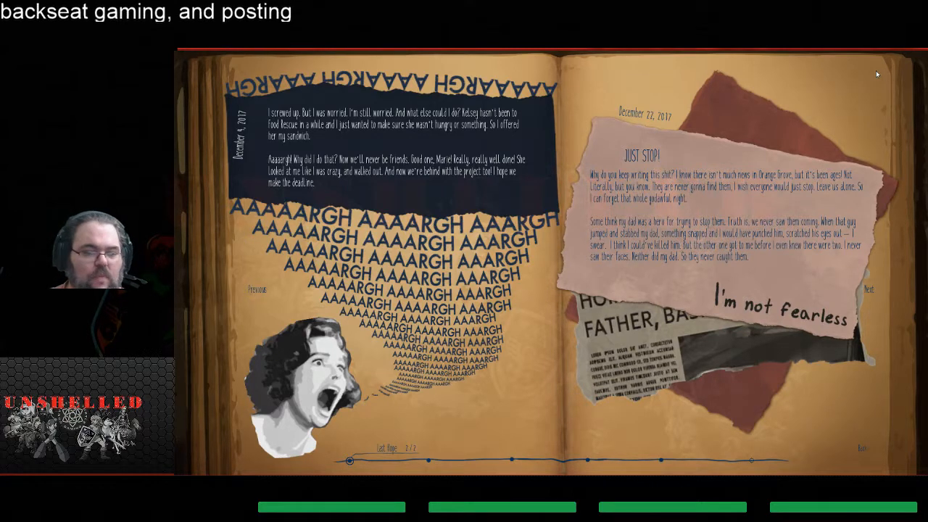
{"action": "left_click", "coordinate": [868, 290]}
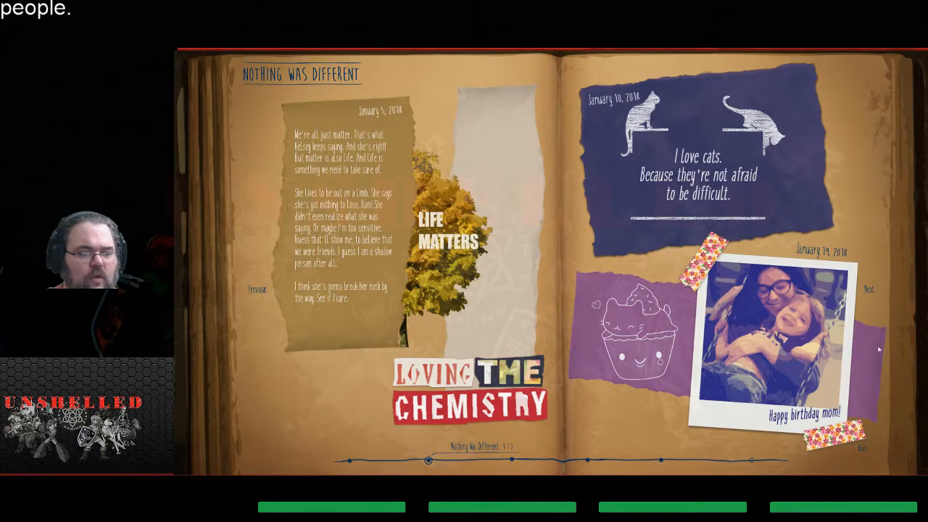
{"action": "left_click", "coordinate": [867, 289]}
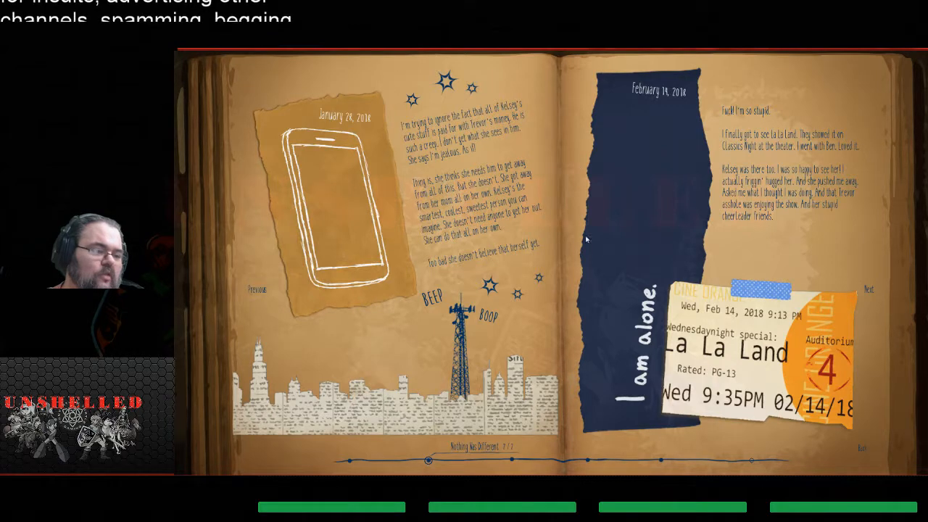
{"action": "mouse_move", "coordinate": [463, 152]}
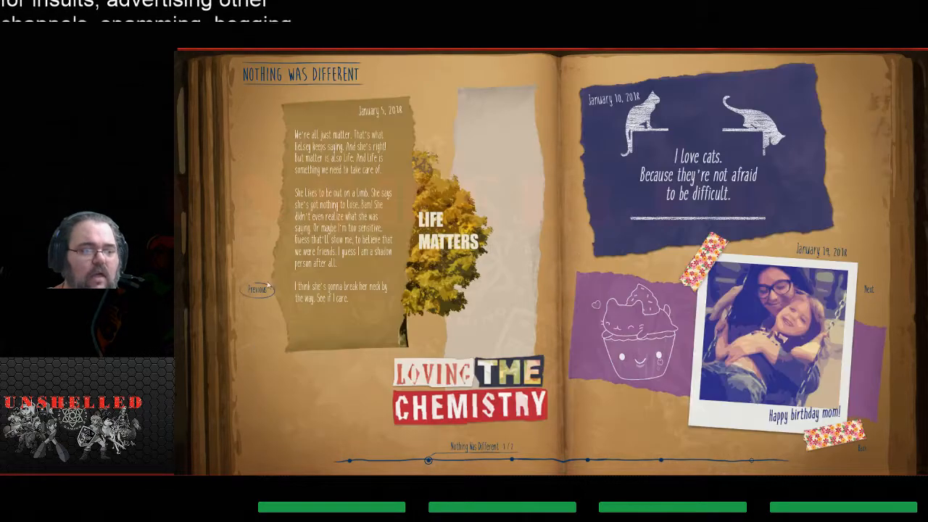
{"action": "left_click", "coordinate": [867, 291]}
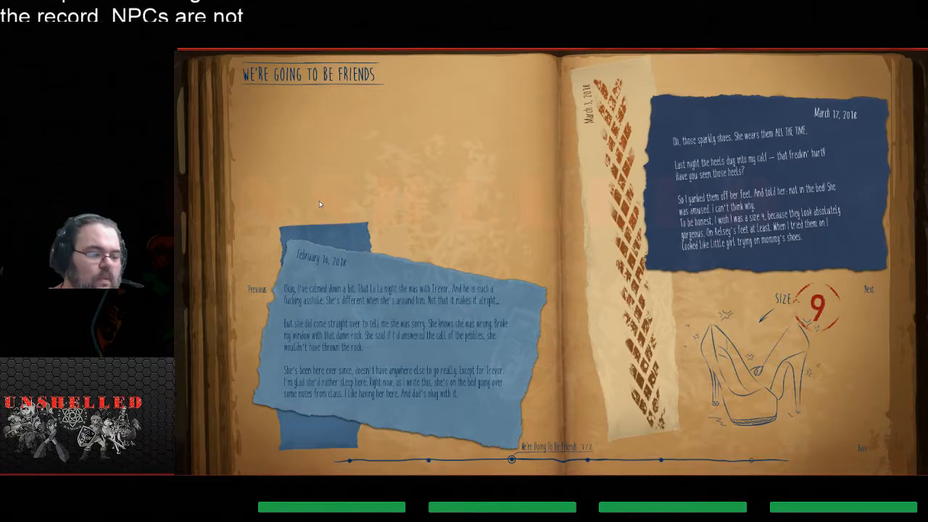
{"action": "mouse_move", "coordinate": [355, 277]}
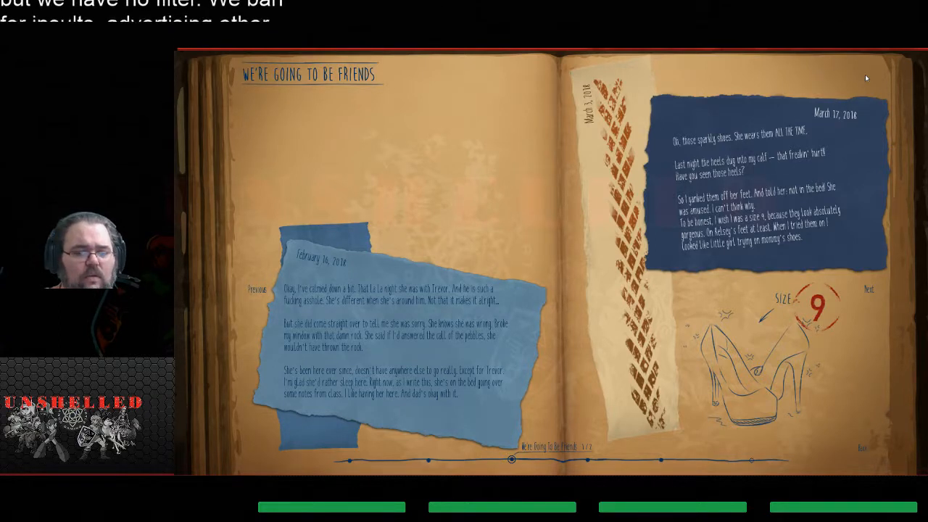
{"action": "left_click", "coordinate": [868, 288]}
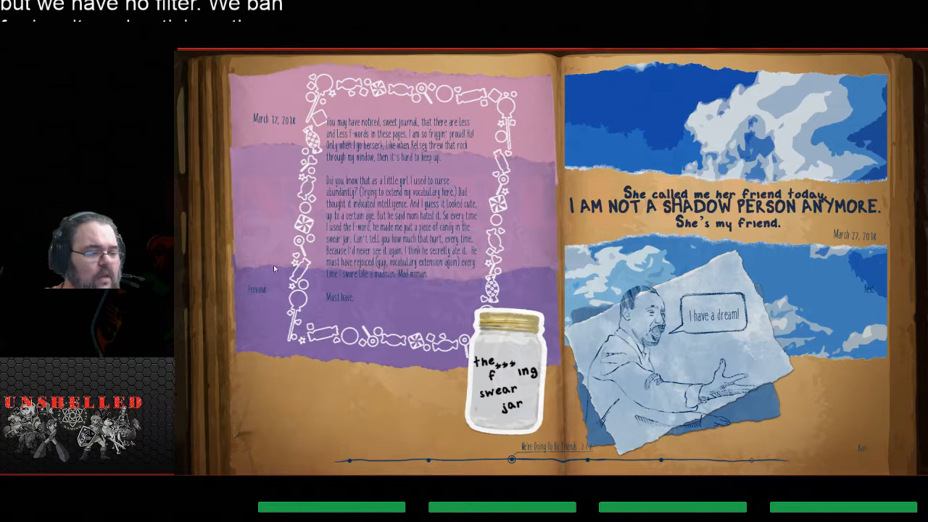
{"action": "mouse_move", "coordinate": [309, 199]}
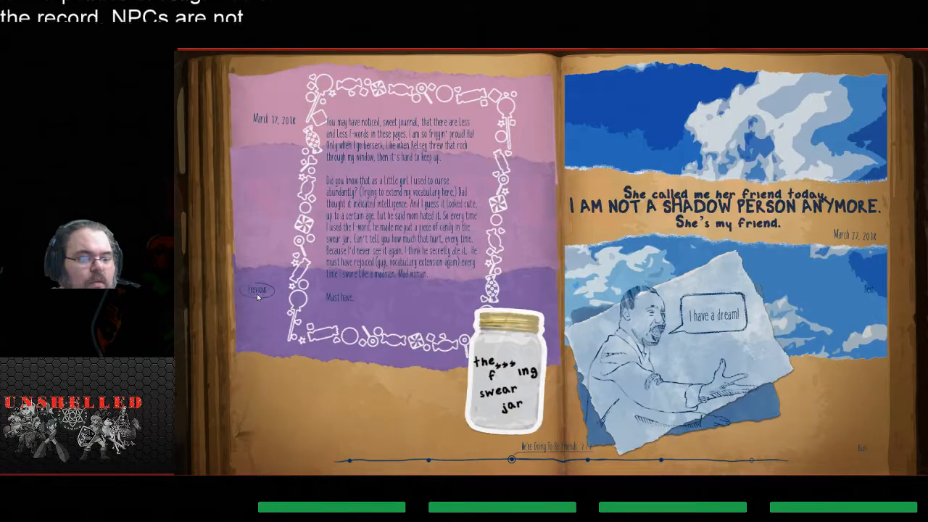
{"action": "left_click", "coordinate": [257, 290]}
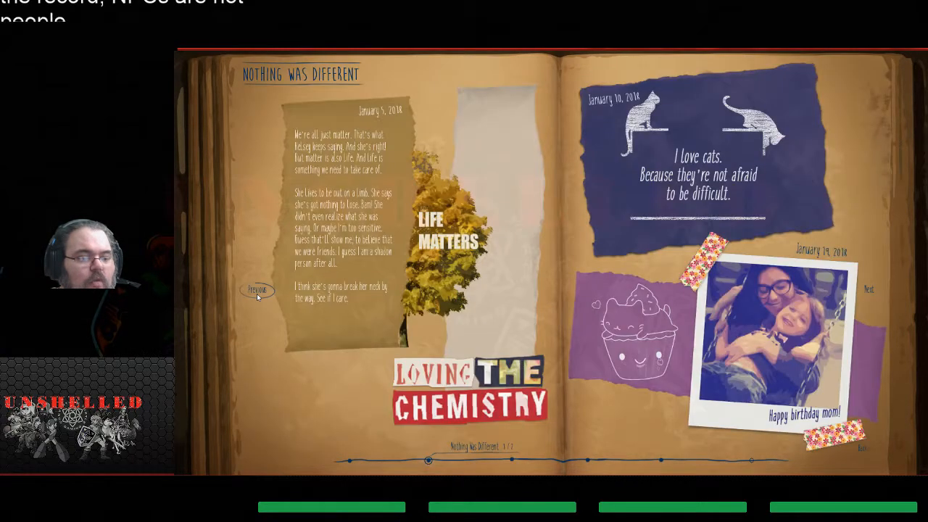
{"action": "left_click", "coordinate": [258, 290]}
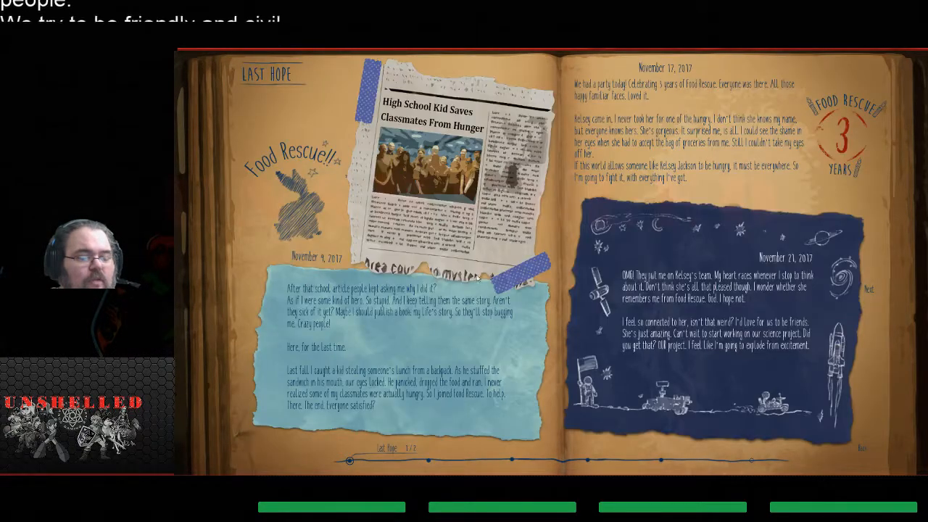
{"action": "left_click", "coordinate": [867, 288]}
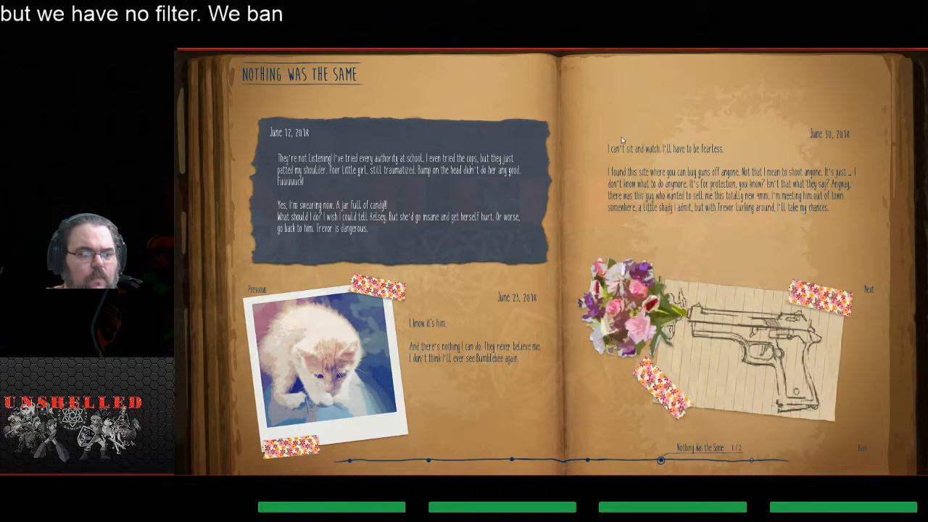
{"action": "left_click", "coordinate": [868, 289]}
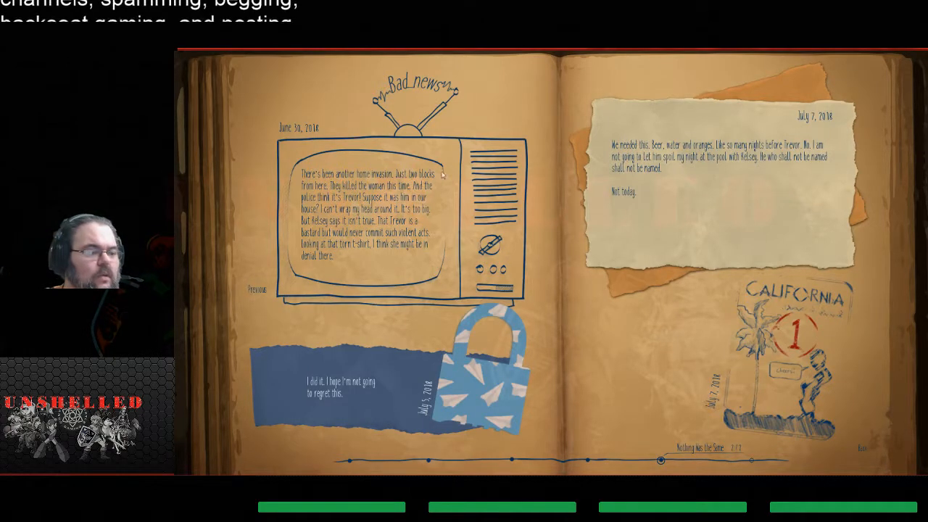
{"action": "mouse_move", "coordinate": [317, 159]}
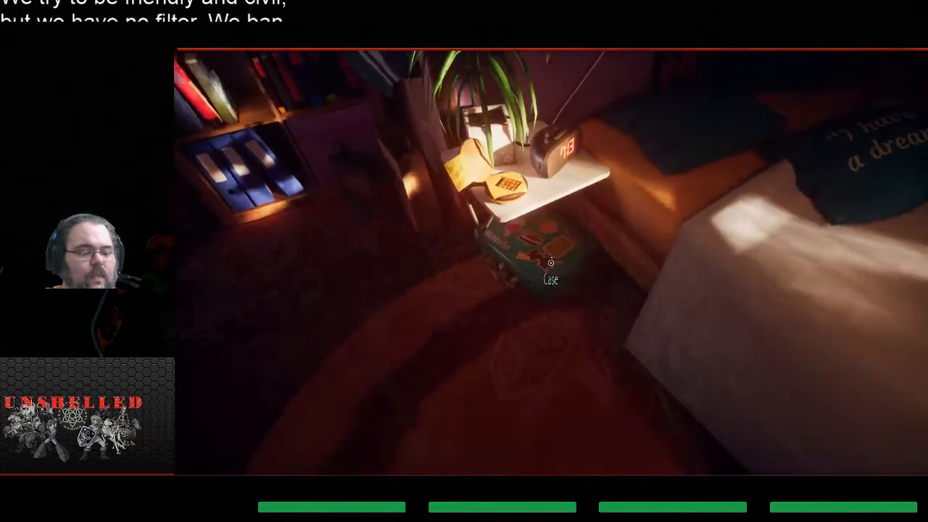
{"action": "left_click", "coordinate": [550, 262]}
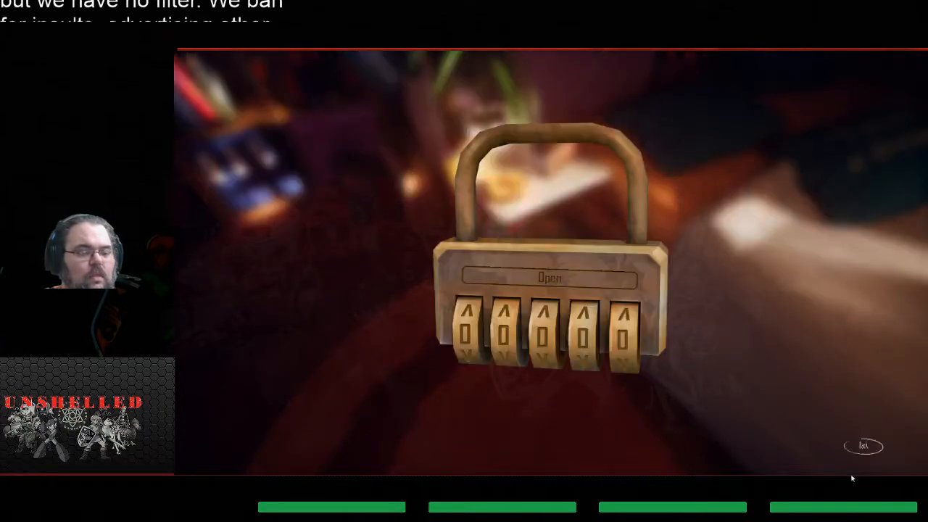
{"action": "left_click", "coordinate": [469, 330]}
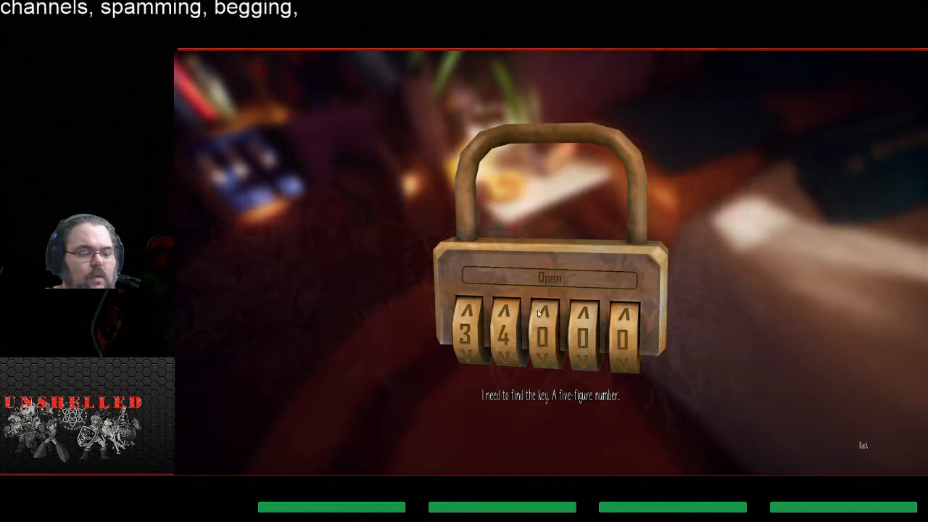
{"action": "left_click", "coordinate": [542, 313]}
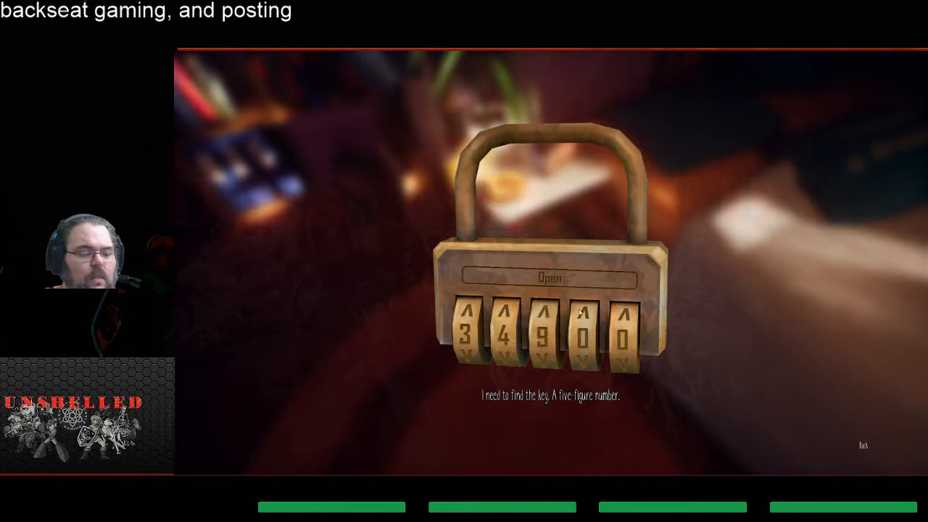
{"action": "left_click", "coordinate": [584, 311]}
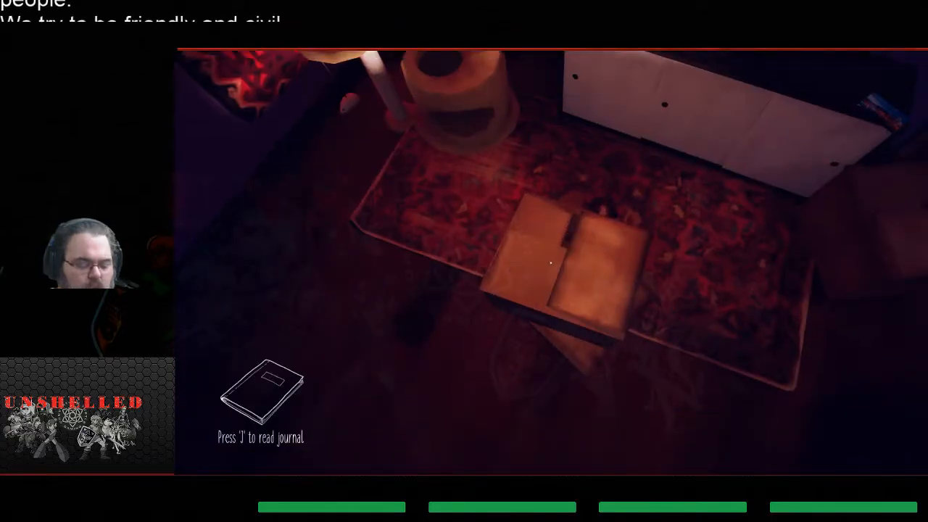
{"action": "key", "text": "j"}
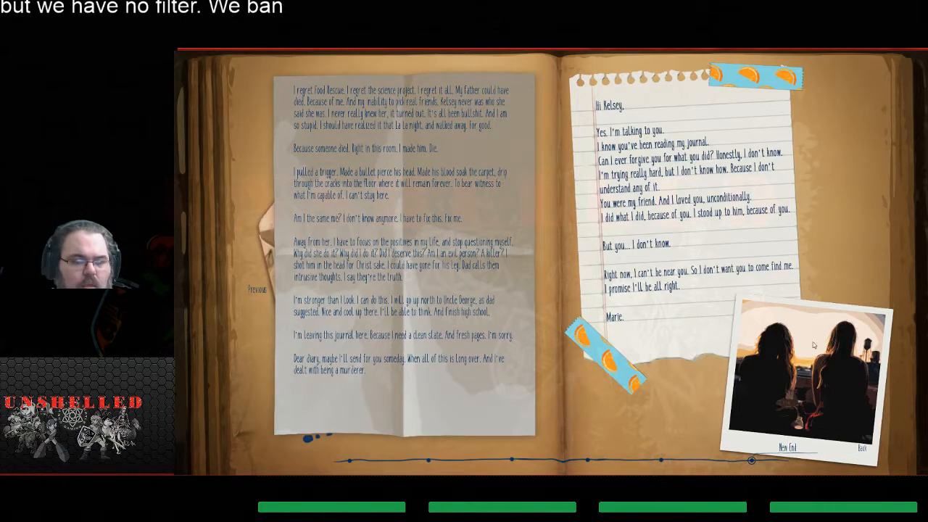
{"action": "mouse_move", "coordinate": [845, 194]}
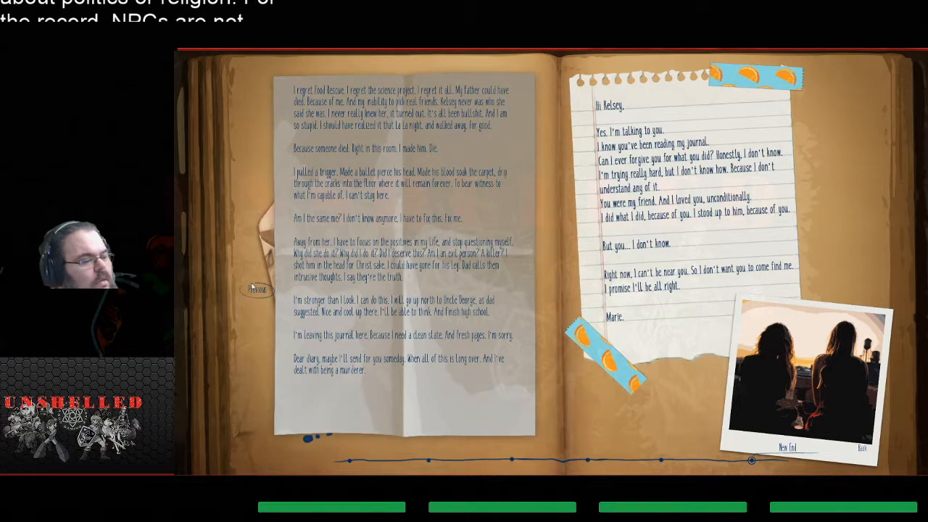
{"action": "left_click", "coordinate": [258, 290]}
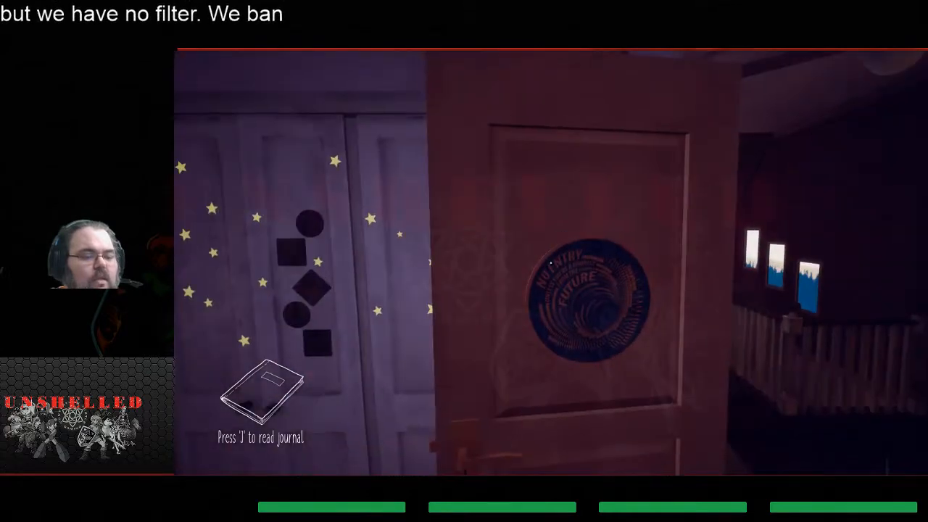
{"action": "key", "text": "j"}
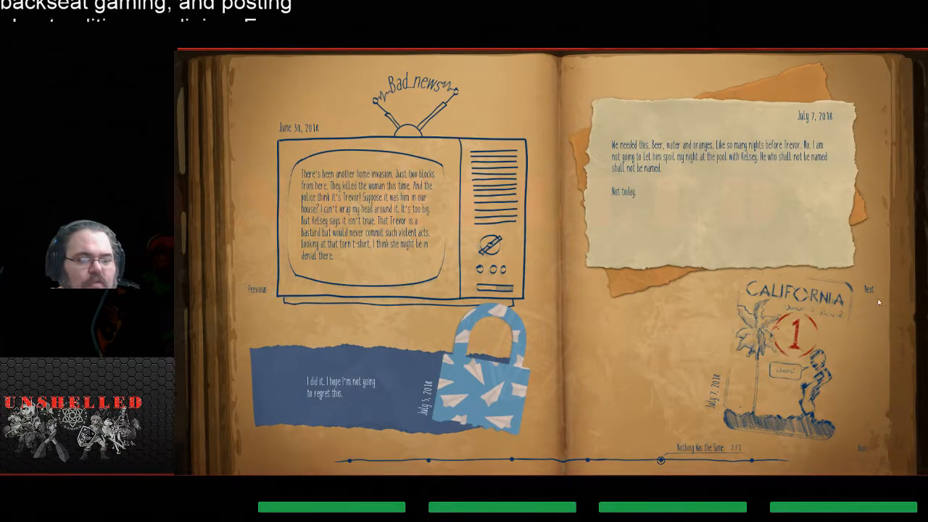
{"action": "left_click", "coordinate": [869, 290]}
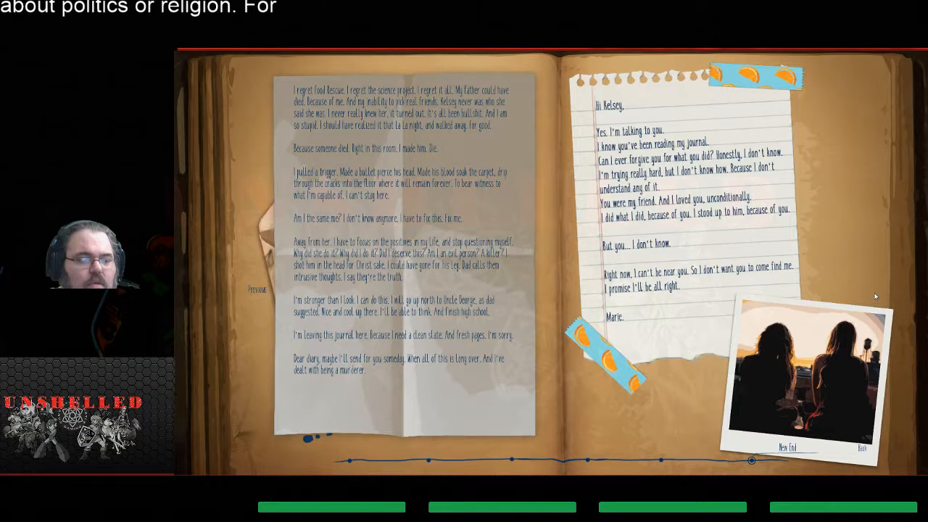